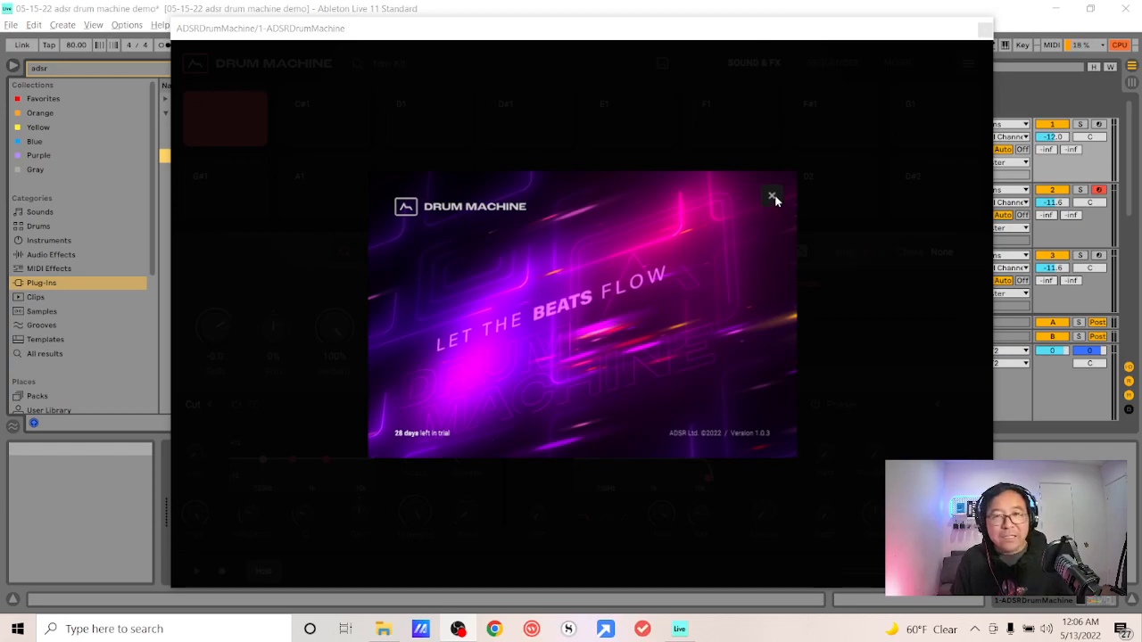
# Close the ADSR Drum Machine welcome splash to reveal the factory preset browser.
pyautogui.click(772, 195)
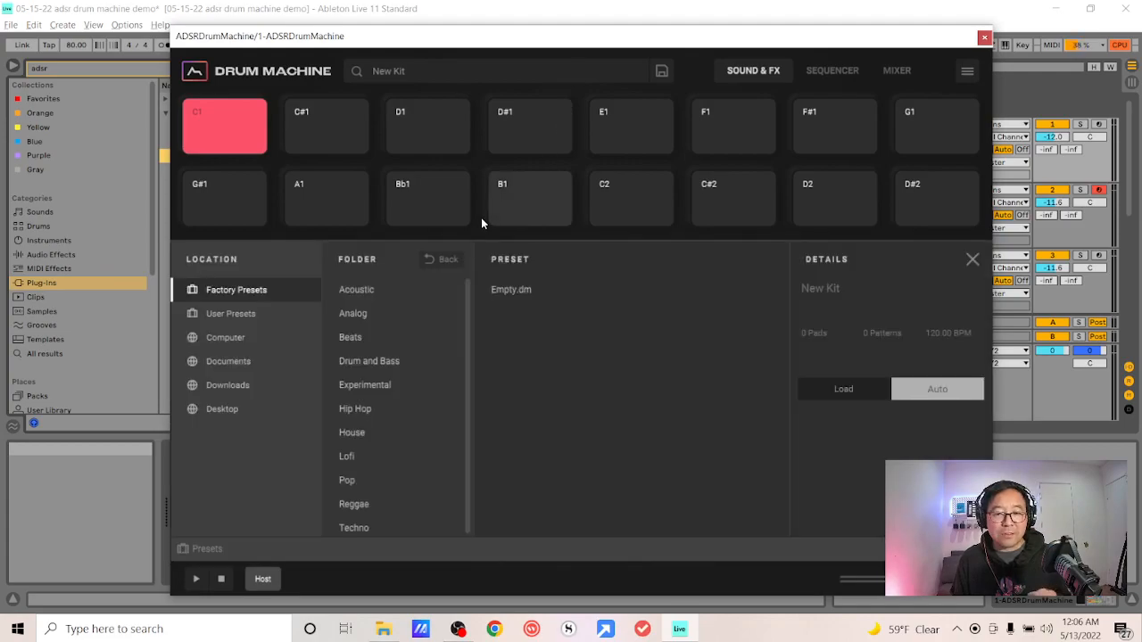
pyautogui.moveTo(562, 214)
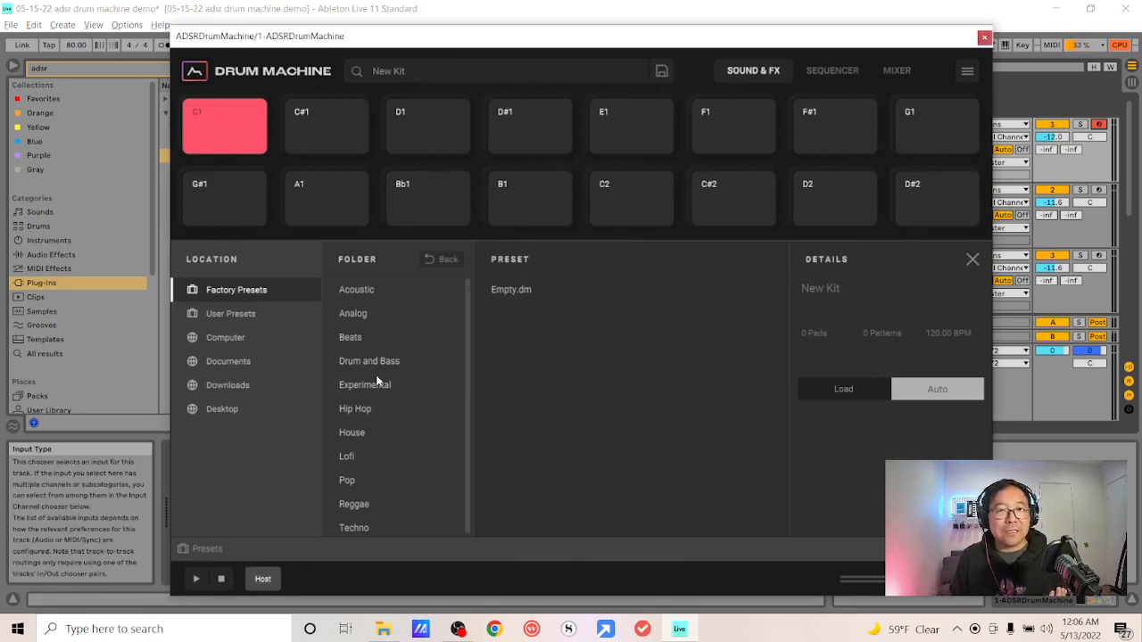
# Load the Lofi - Chill Hop Kit from the Lofi preset folder.
pyautogui.click(346, 456)
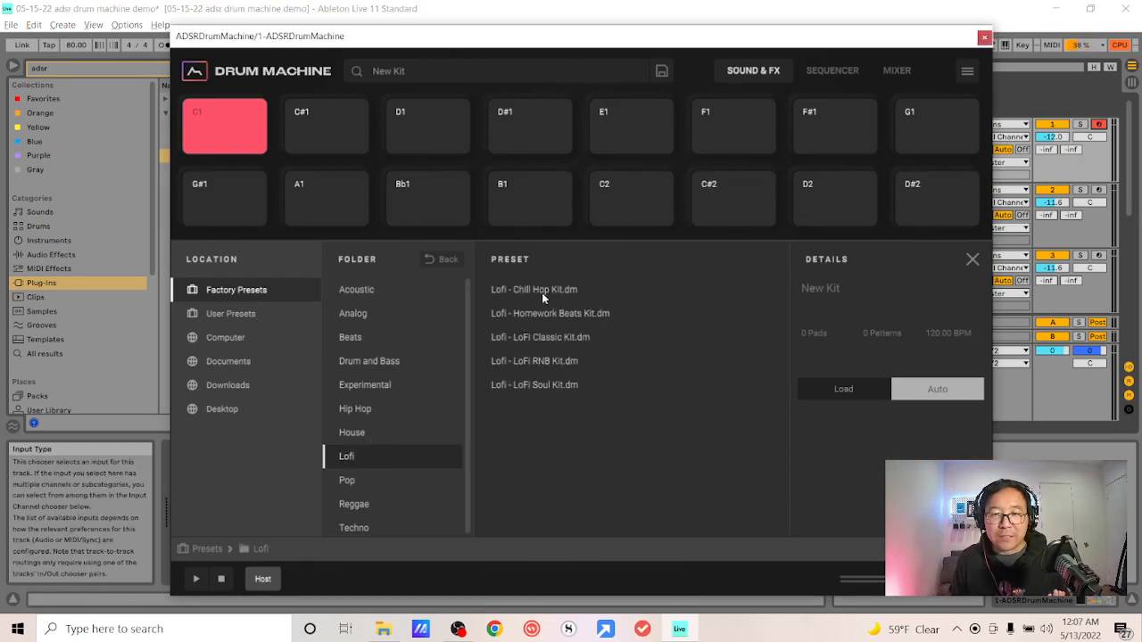
pyautogui.doubleClick(534, 289)
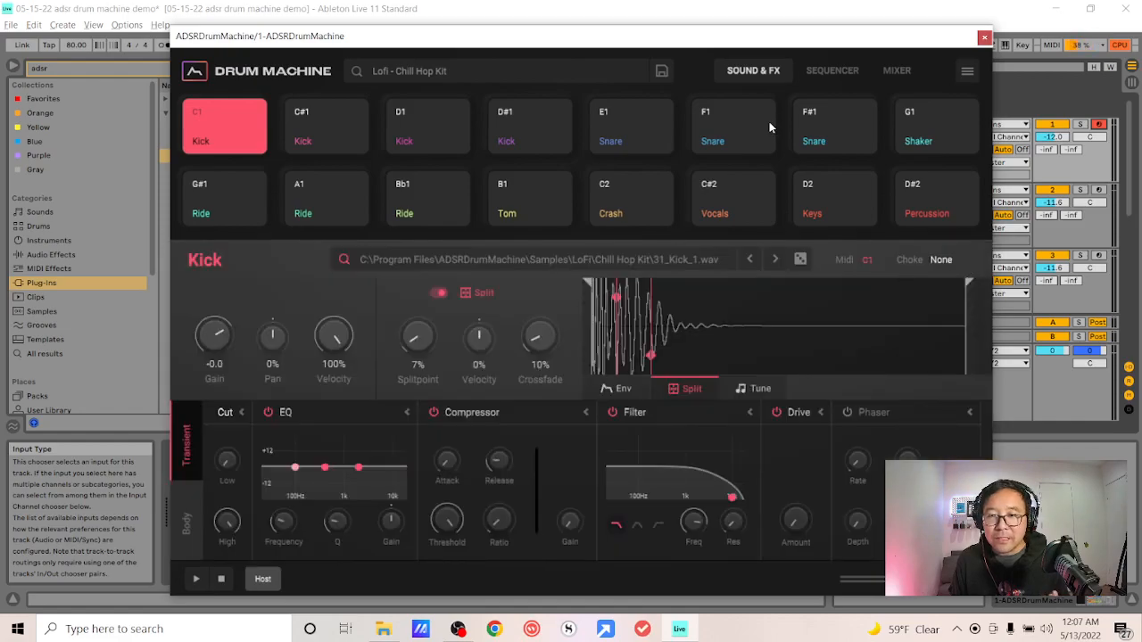
# Audition sequencer patterns 10, 9, 15 and 2.
pyautogui.click(831, 70)
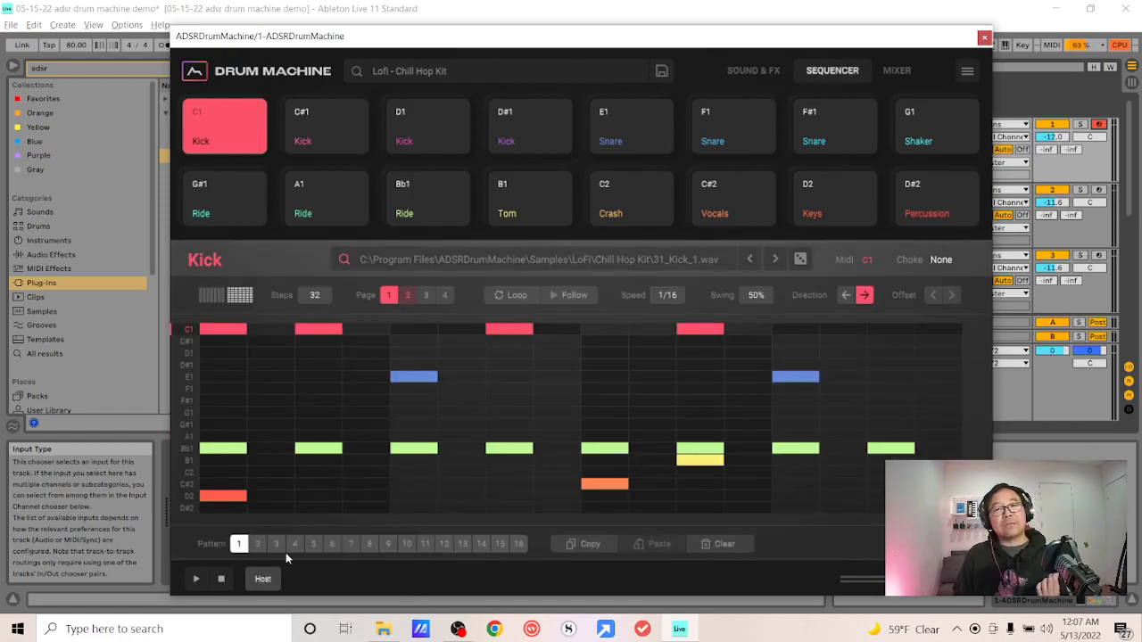
pyautogui.click(406, 544)
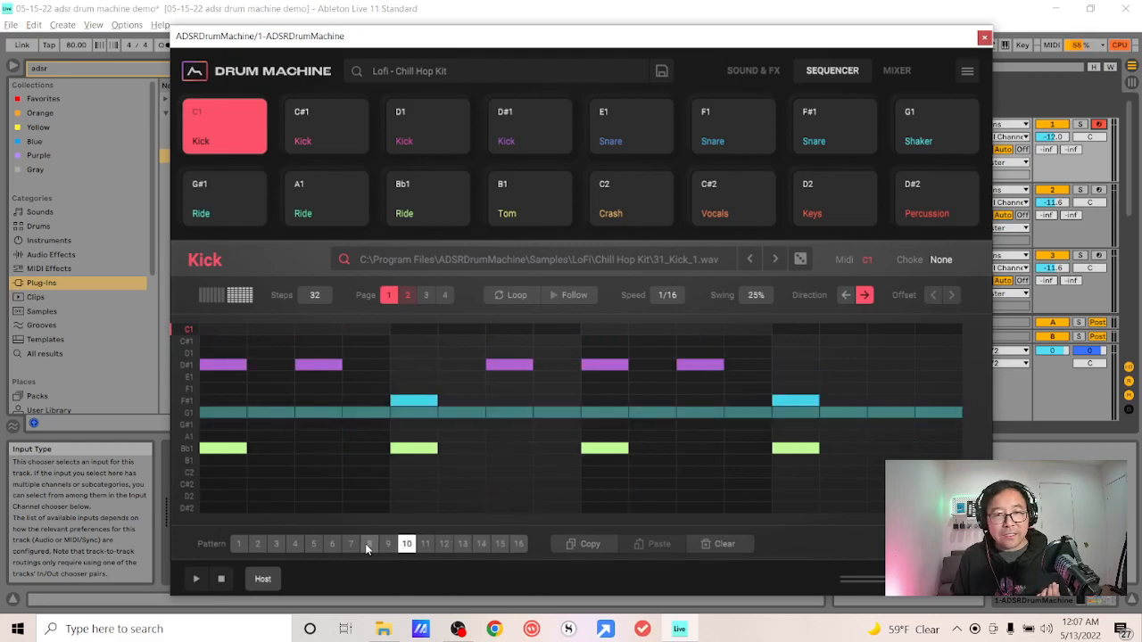
pyautogui.click(444, 544)
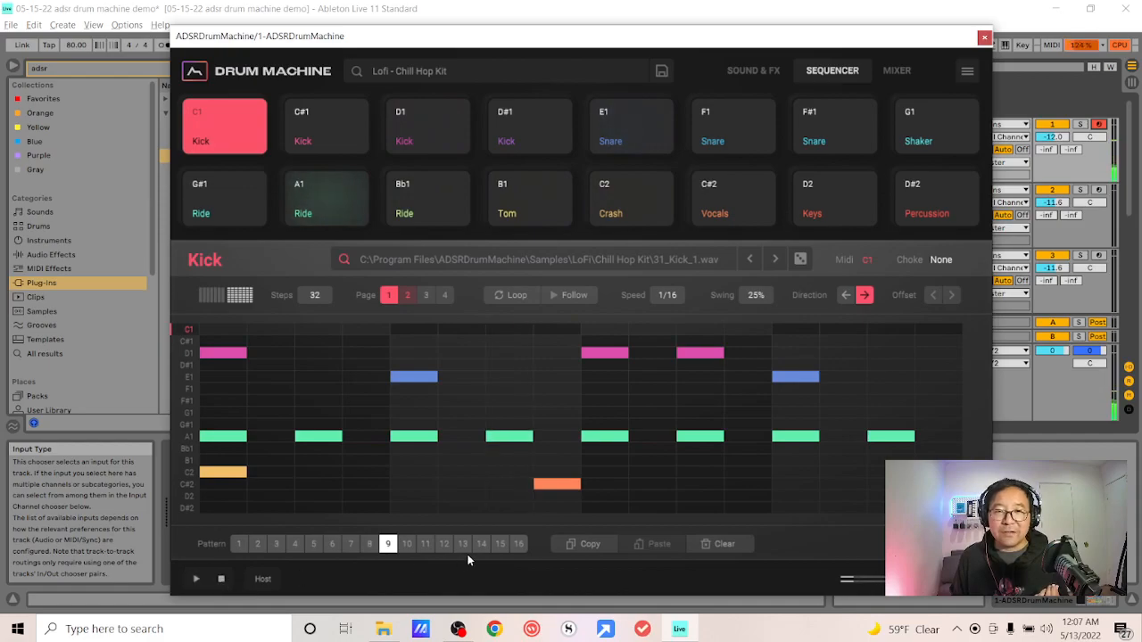
pyautogui.click(500, 543)
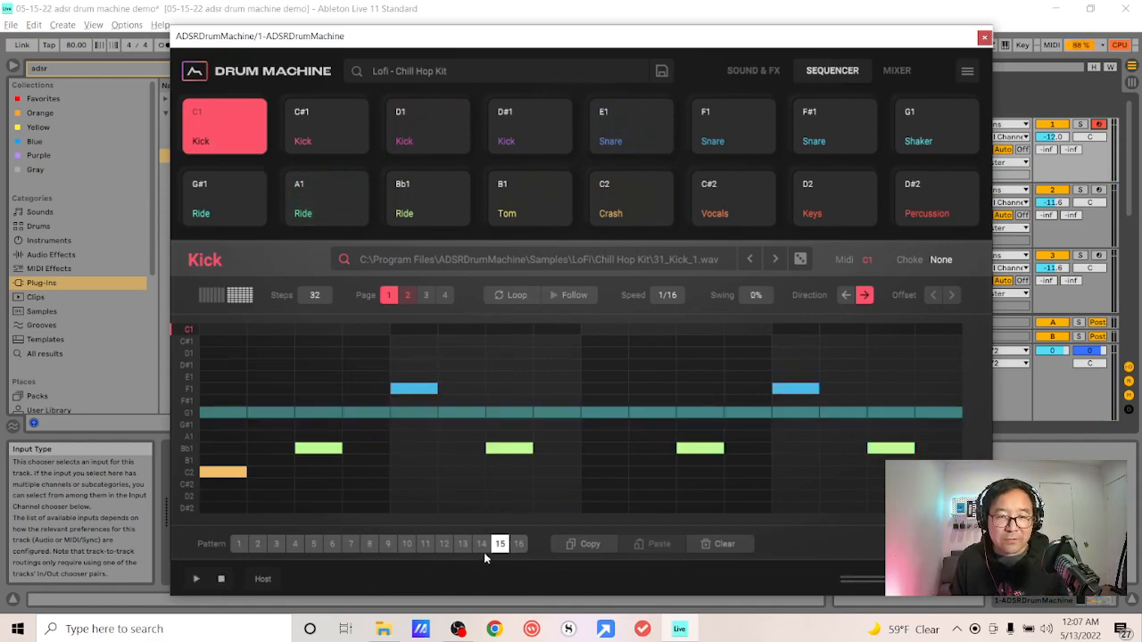
pyautogui.click(196, 578)
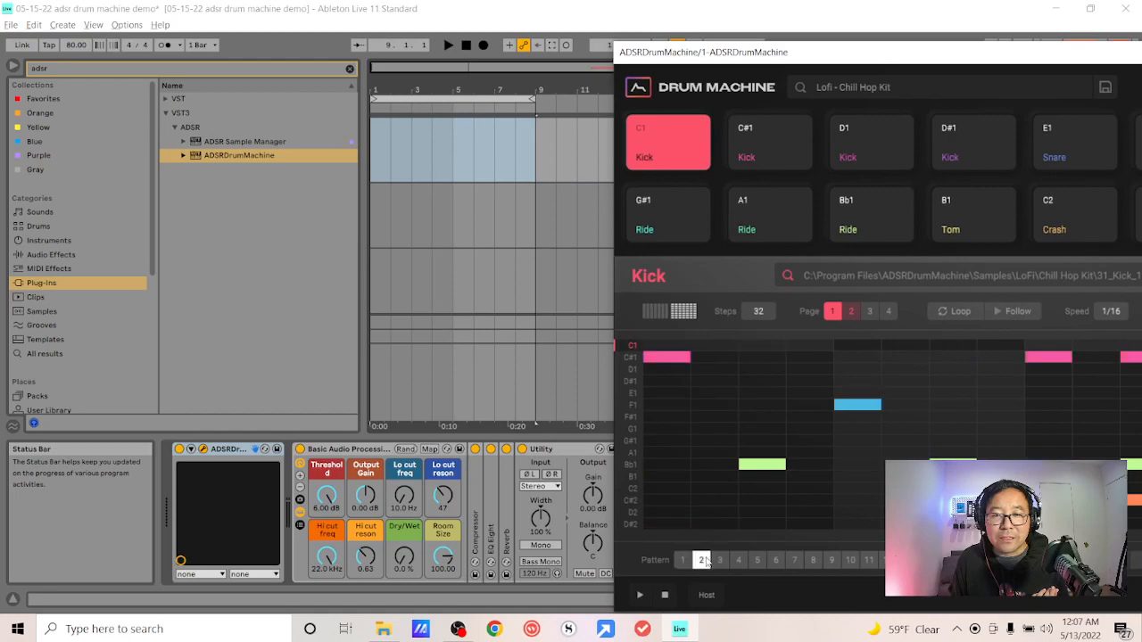
# Drag patterns 2 and 1 onto the track, accepting the tempo and time signature import.
pyautogui.click(701, 559)
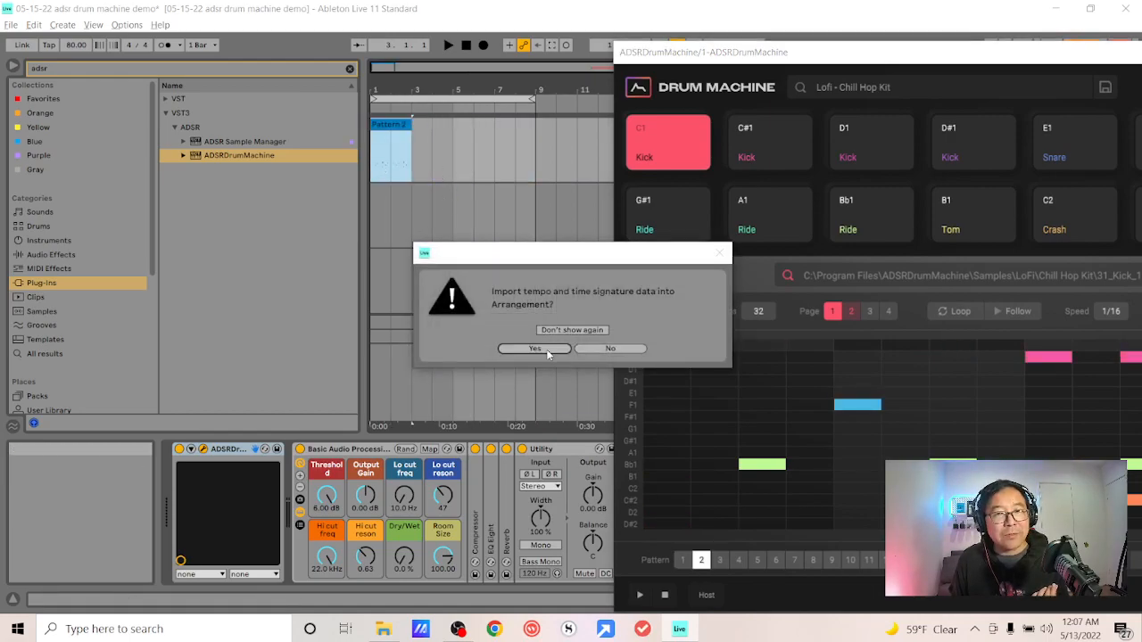
pyautogui.click(535, 348)
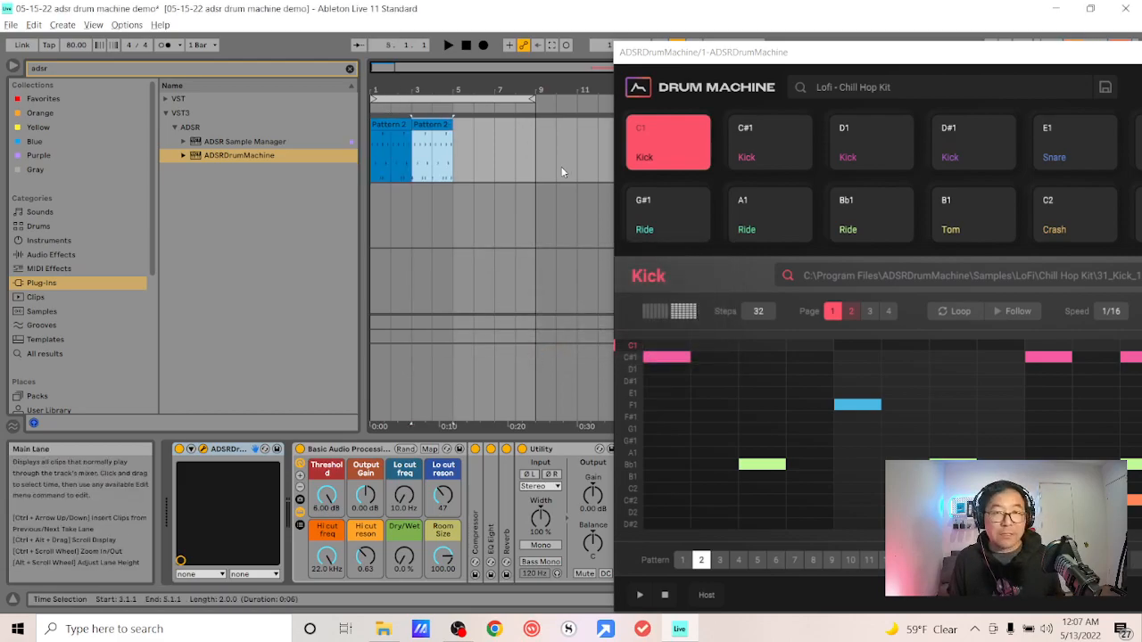
pyautogui.click(683, 559)
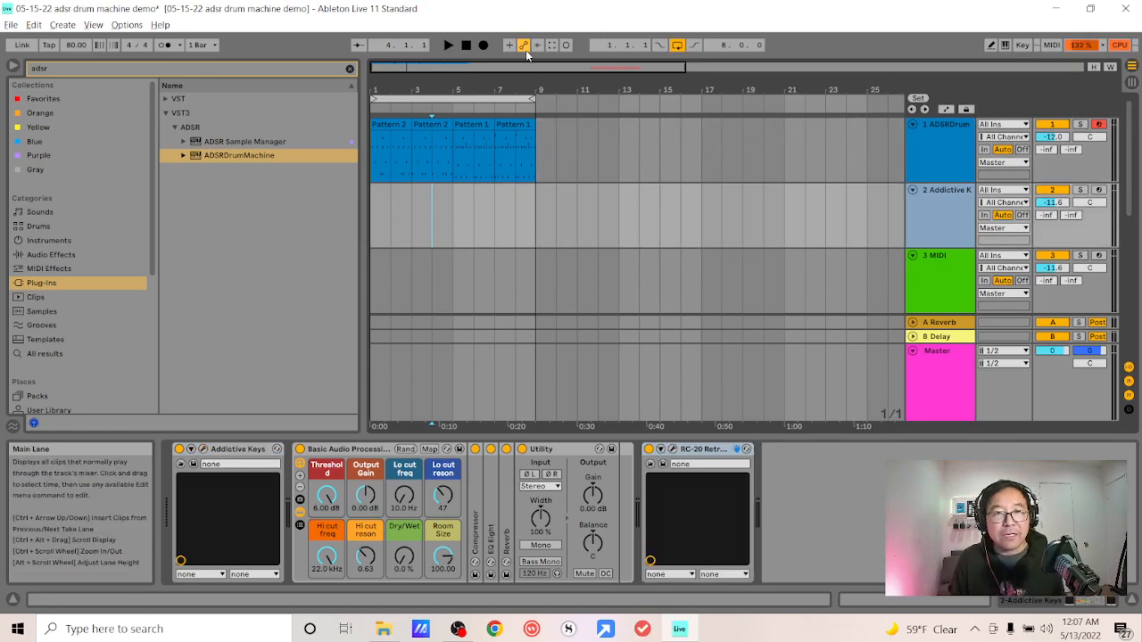
# Start arrangement playback of the four drum clips and close the drum machine window.
pyautogui.click(448, 44)
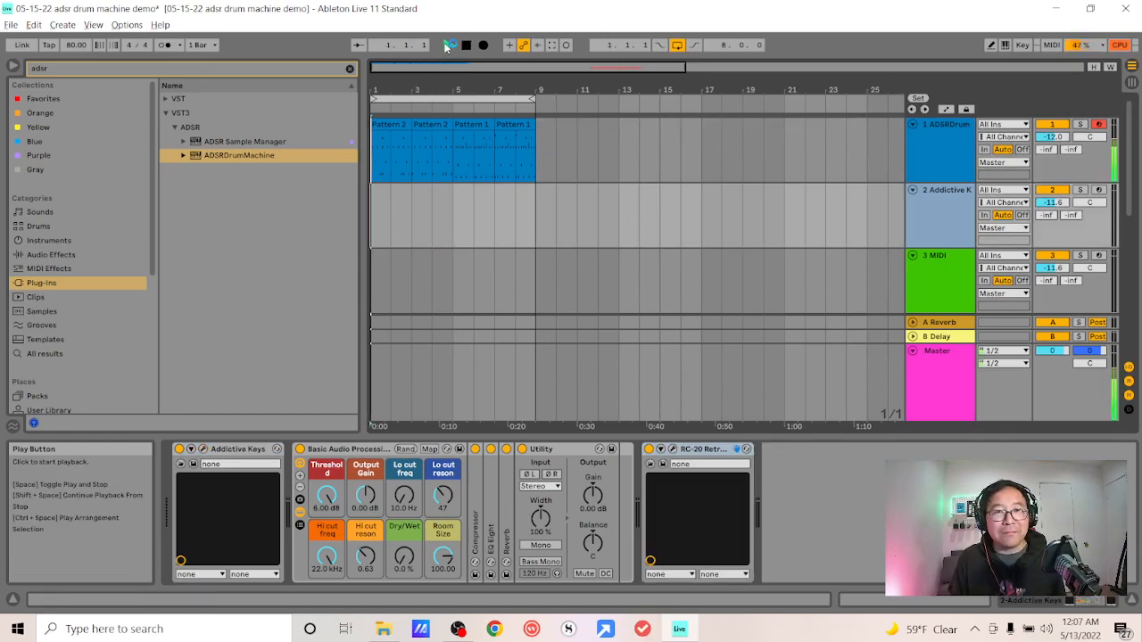
pyautogui.click(449, 44)
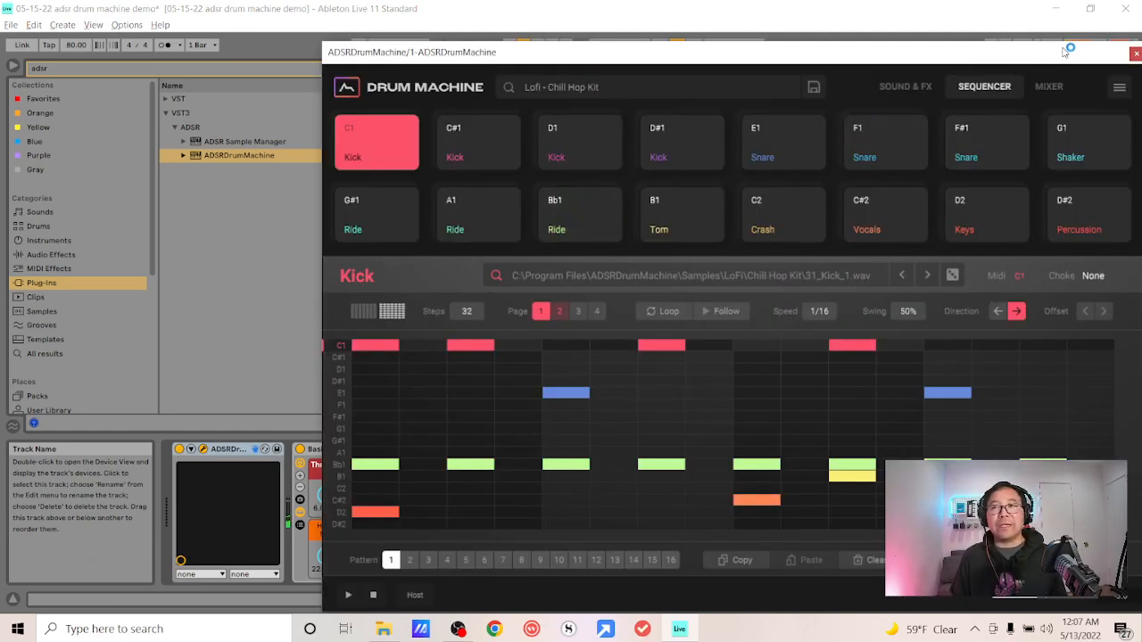
pyautogui.click(1135, 54)
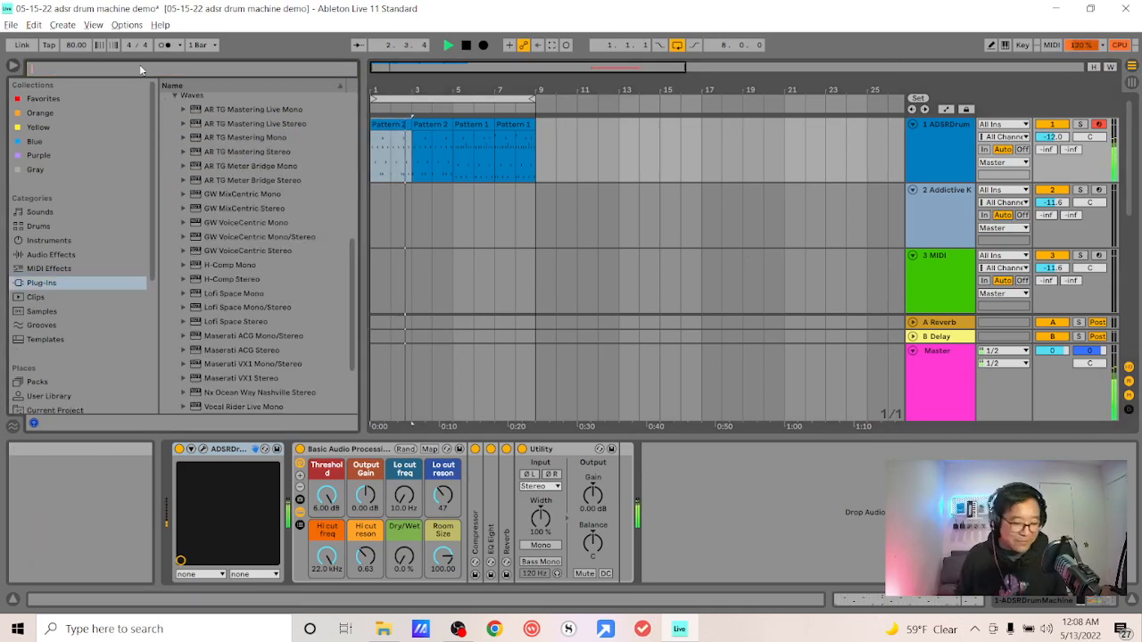
# Load RC-20 Retro Color onto the drum track and switch from Vinyl 1 to VHS.
pyautogui.write('rc')
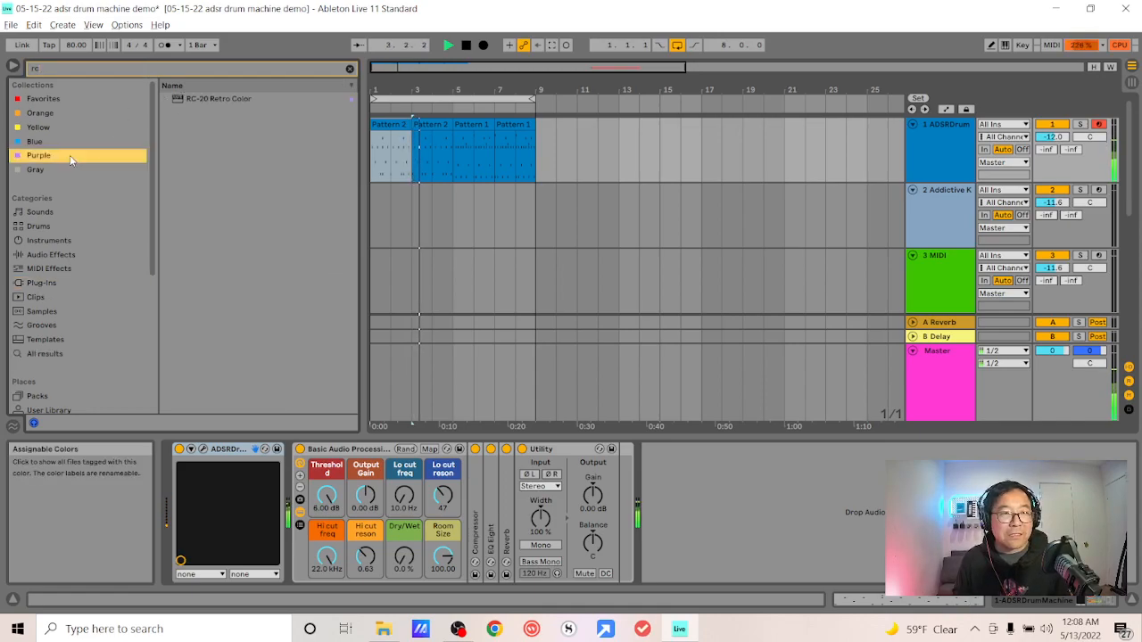
pyautogui.doubleClick(219, 98)
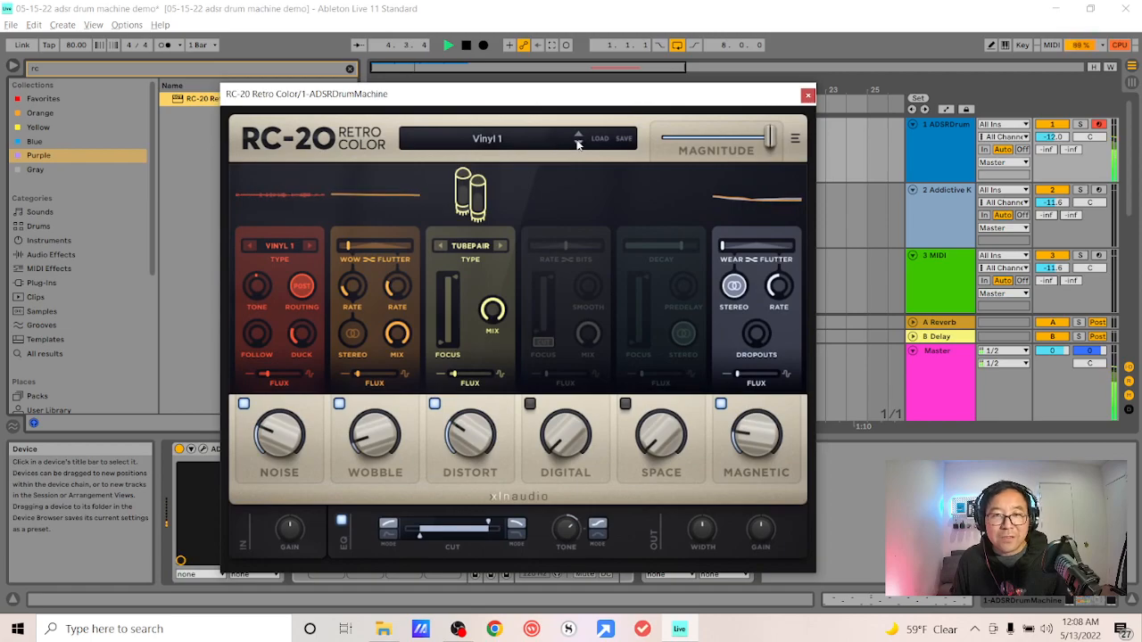
pyautogui.click(578, 134)
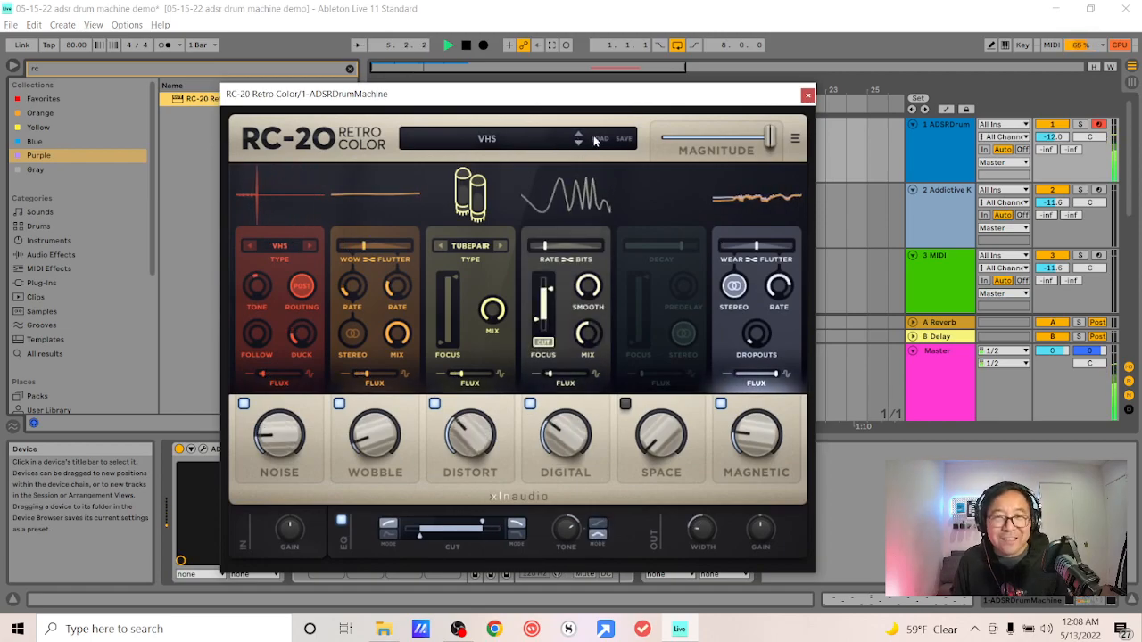